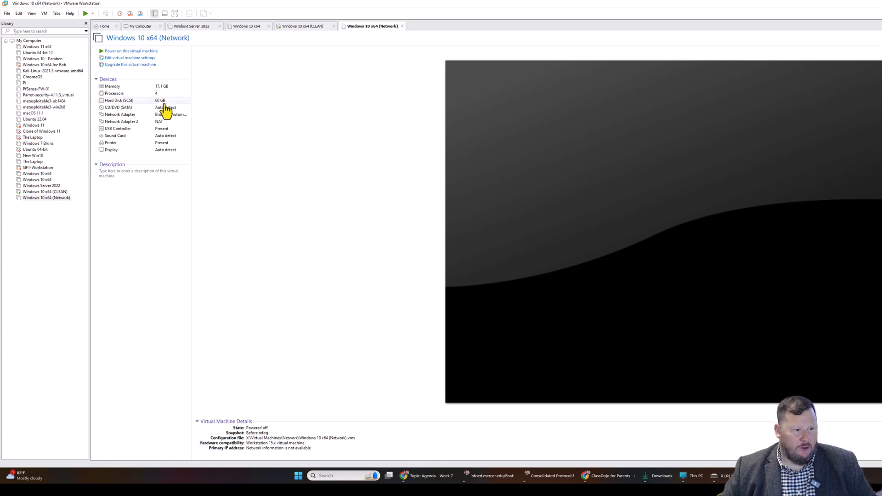
Step: Open Virtual Machine Settings on the Network VM's 60 GB Hard Disk (SCSI)
click(141, 100)
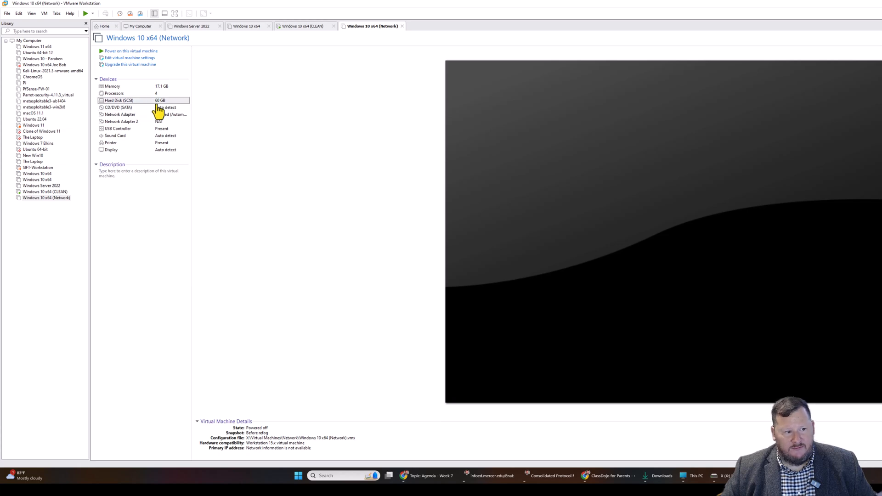
click(129, 57)
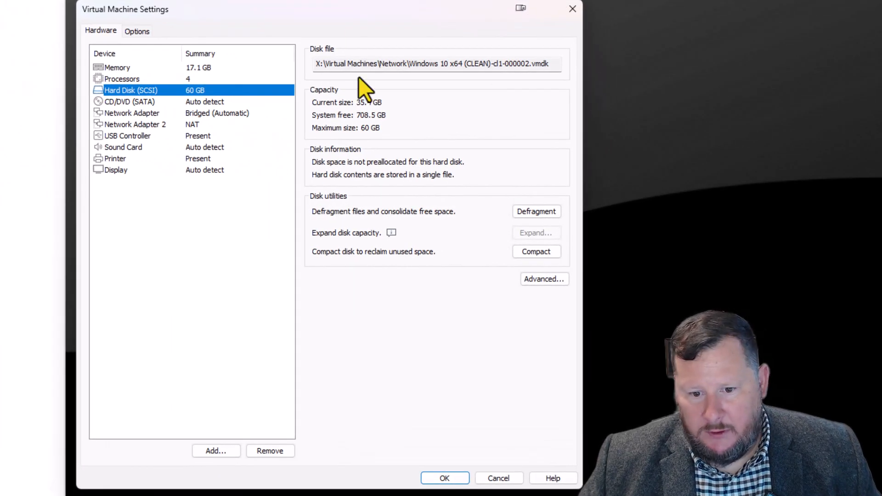
mouse_move(264, 205)
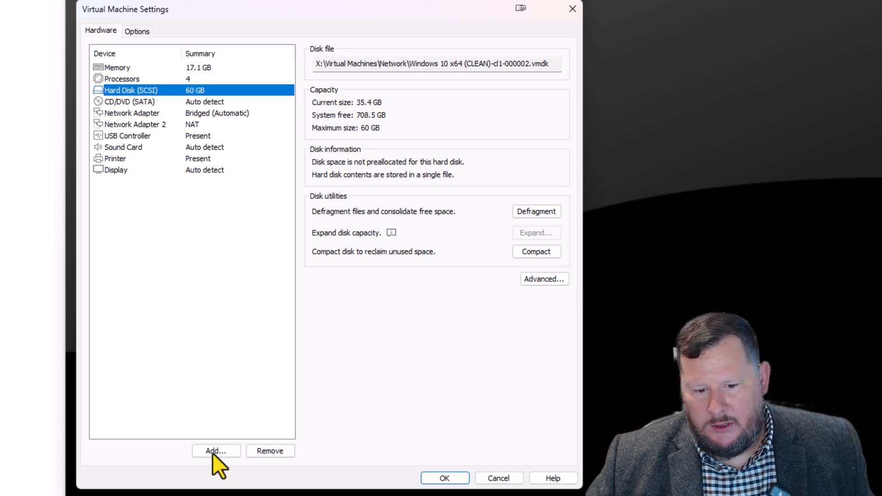
click(216, 451)
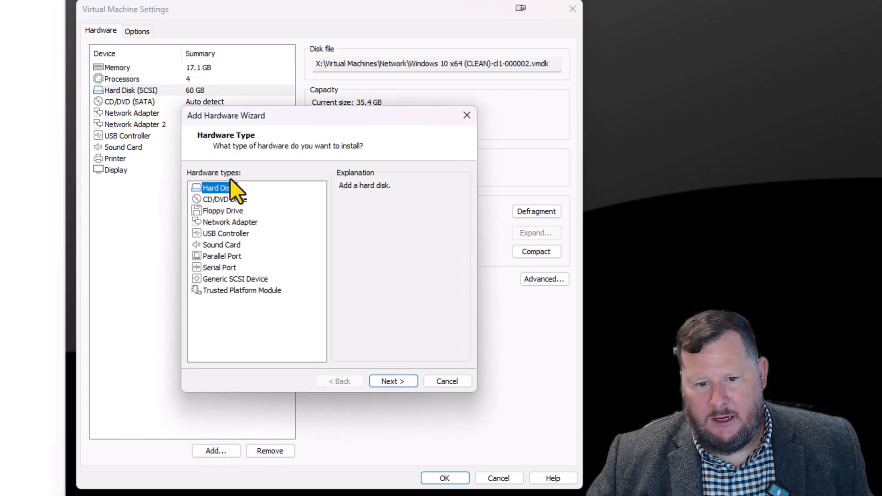
click(392, 381)
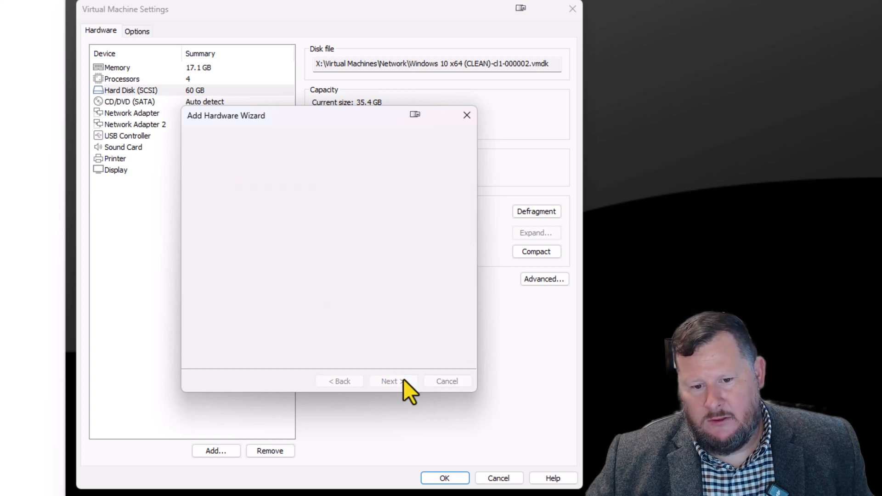
click(393, 381)
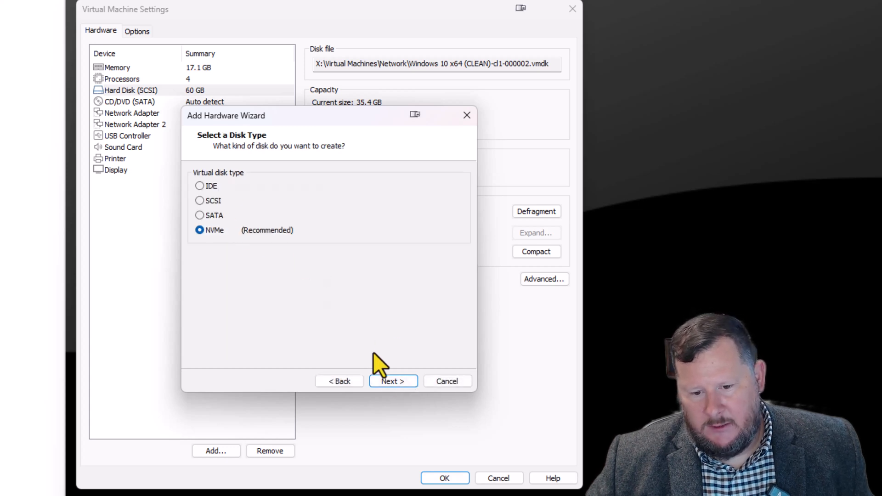
click(393, 380)
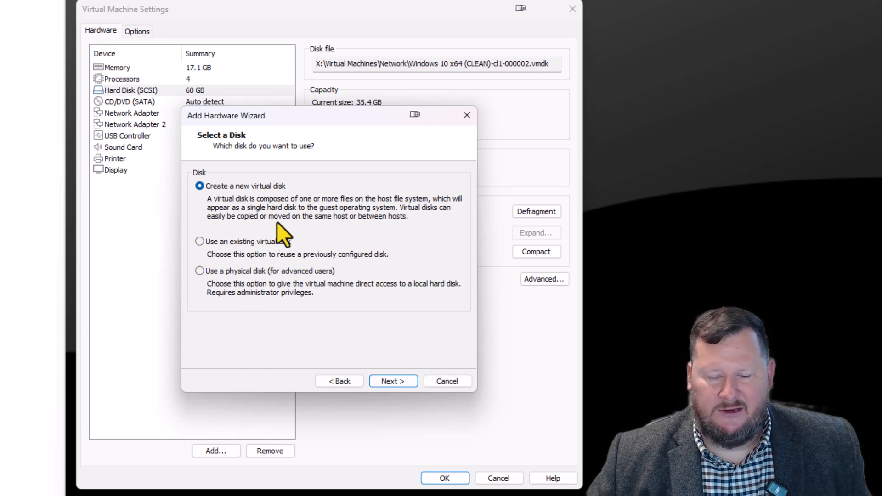
mouse_move(353, 303)
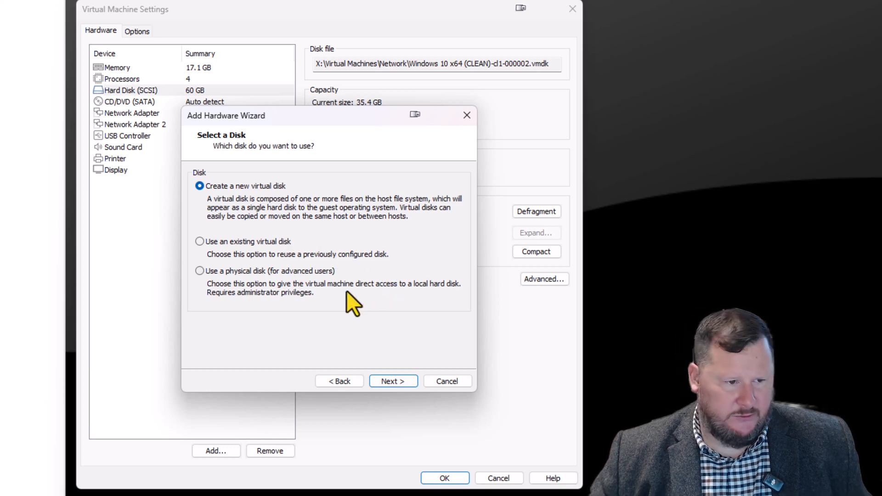
mouse_move(273, 202)
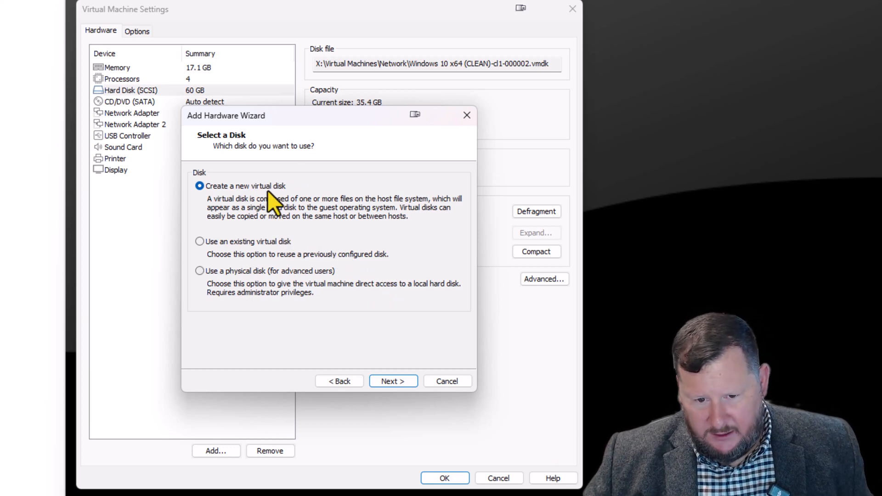
click(392, 381)
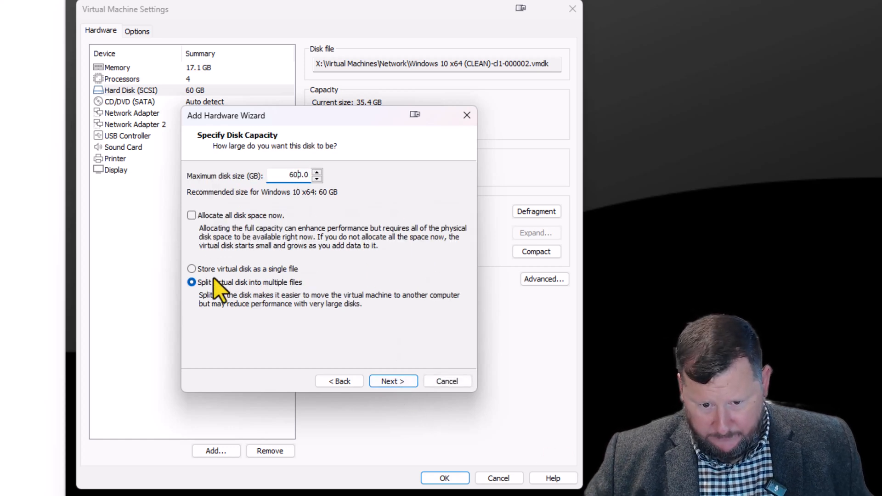
click(192, 269)
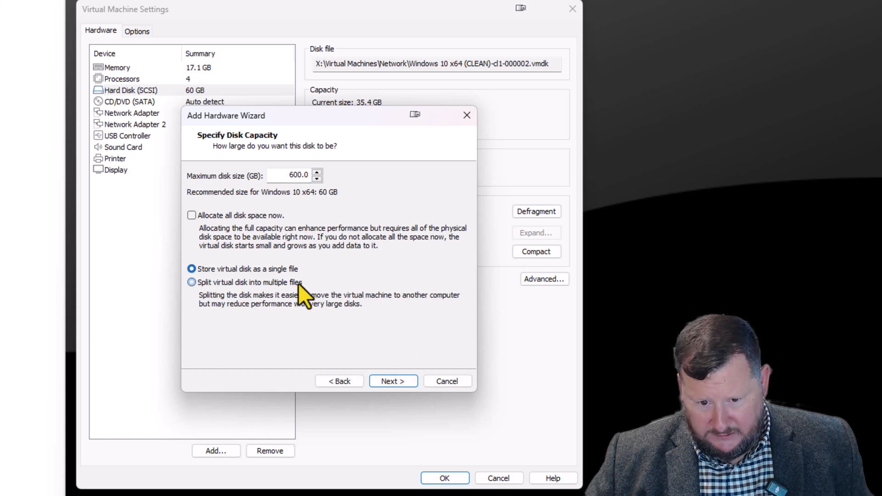
click(392, 380)
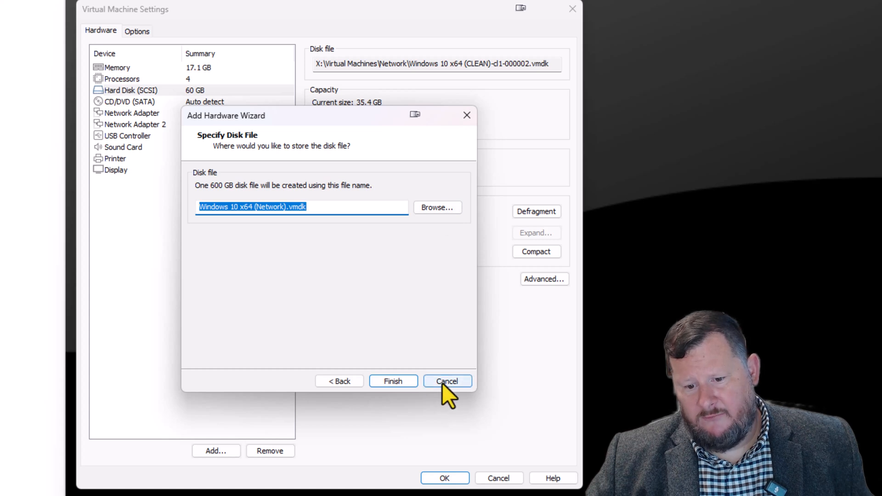
click(446, 380)
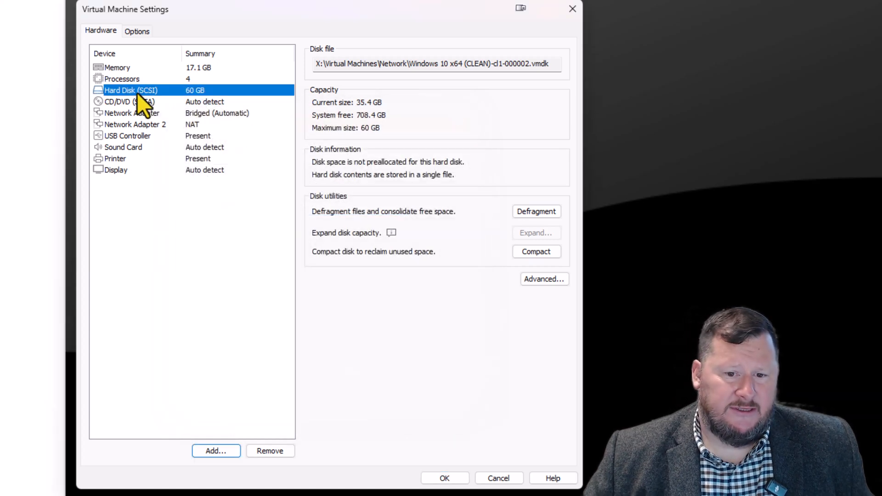
mouse_move(173, 107)
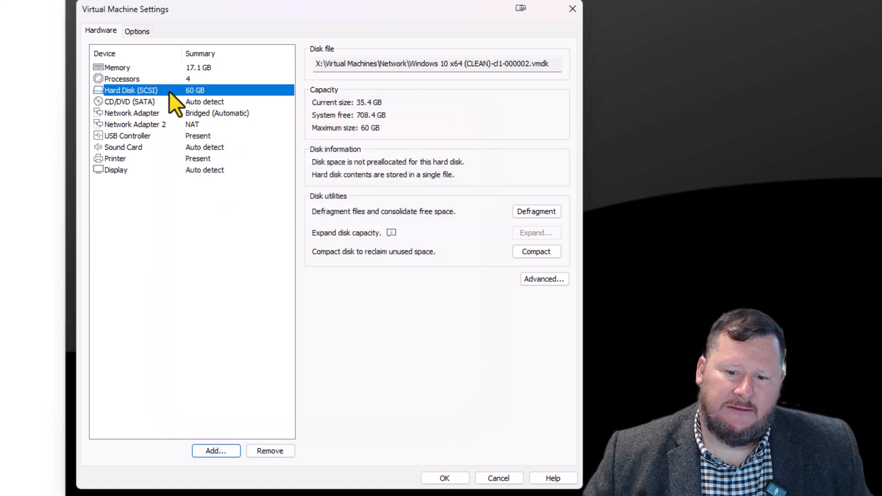
mouse_move(275, 199)
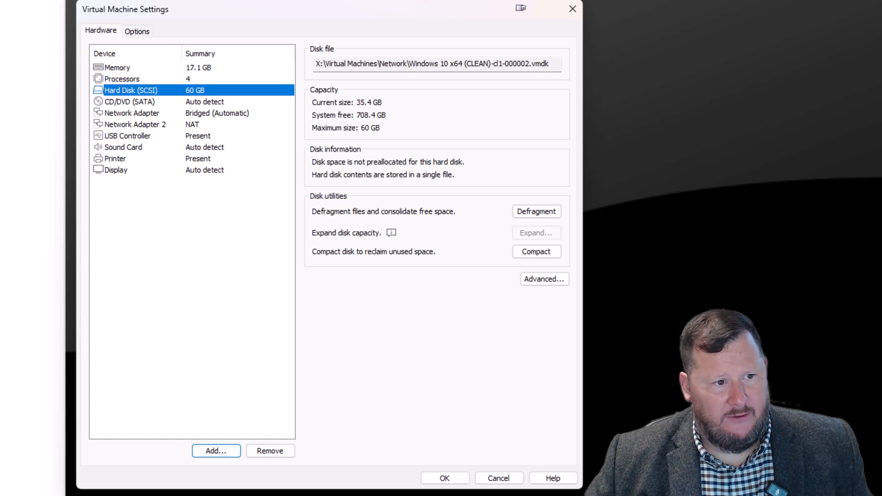
mouse_move(459, 251)
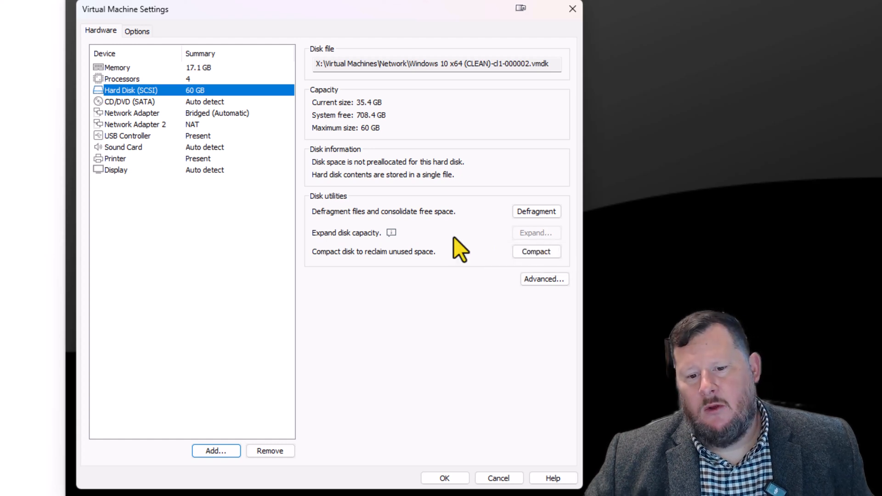
mouse_move(535, 233)
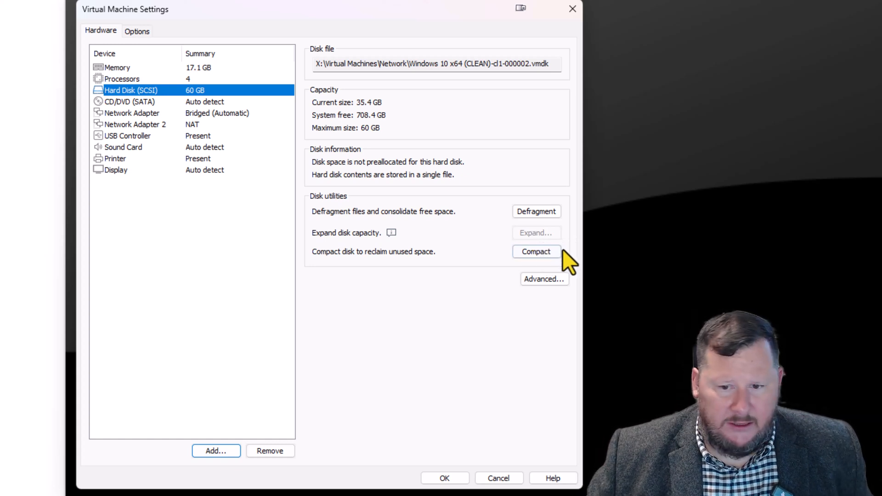
mouse_move(498, 478)
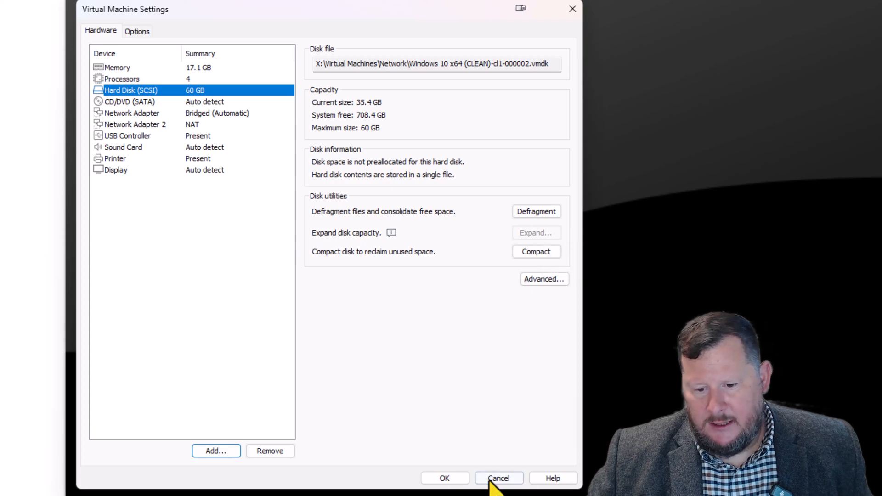
Step: Close the hard disk settings without saving and select the Windows 10 x64 (Network) machine
click(498, 479)
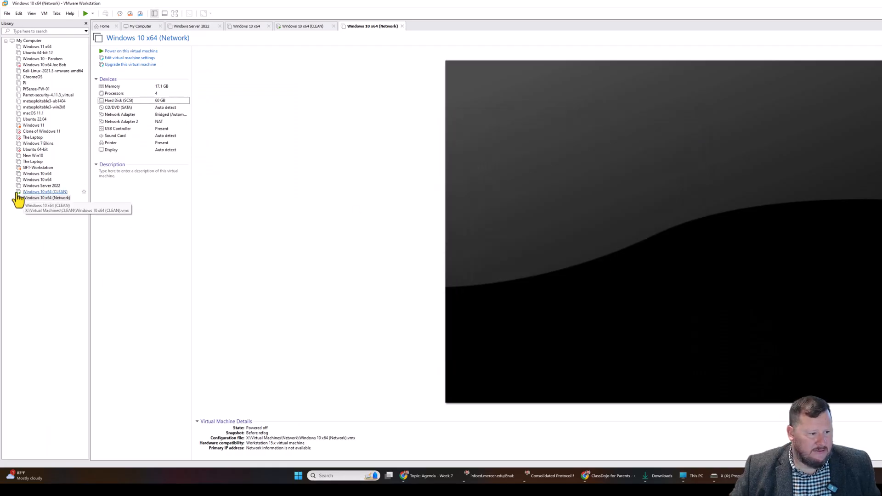
click(46, 198)
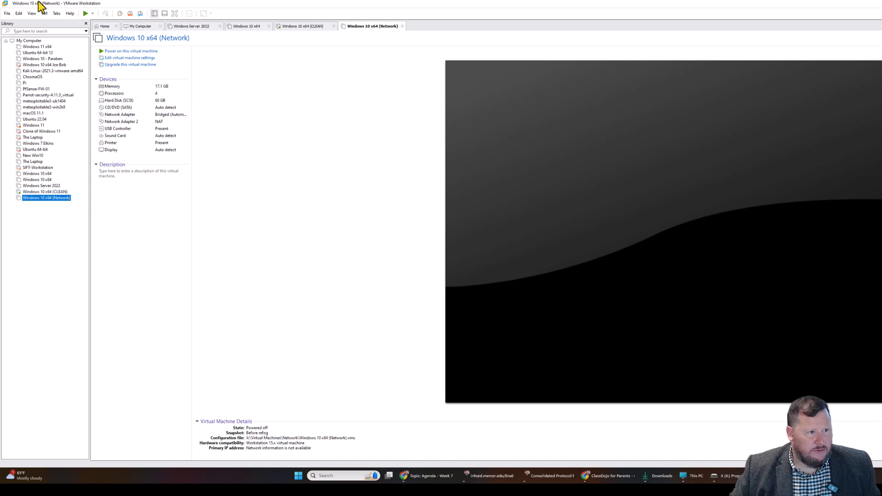
click(43, 13)
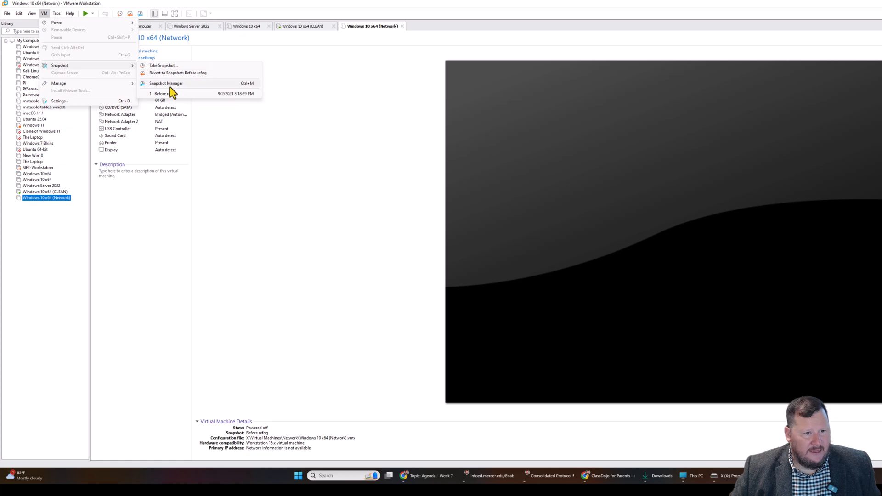
Step: Inspect the Before refog snapshot in Snapshot Manager, then switch to the running CLEAN machine
click(165, 83)
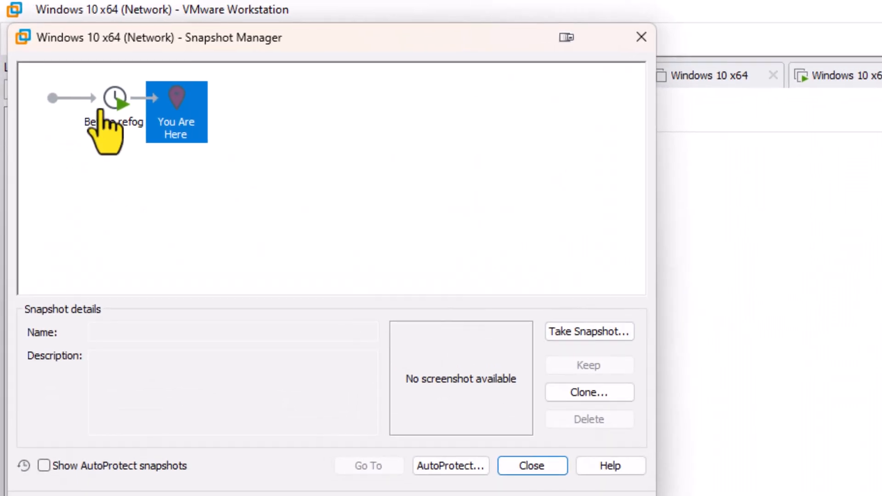
click(115, 99)
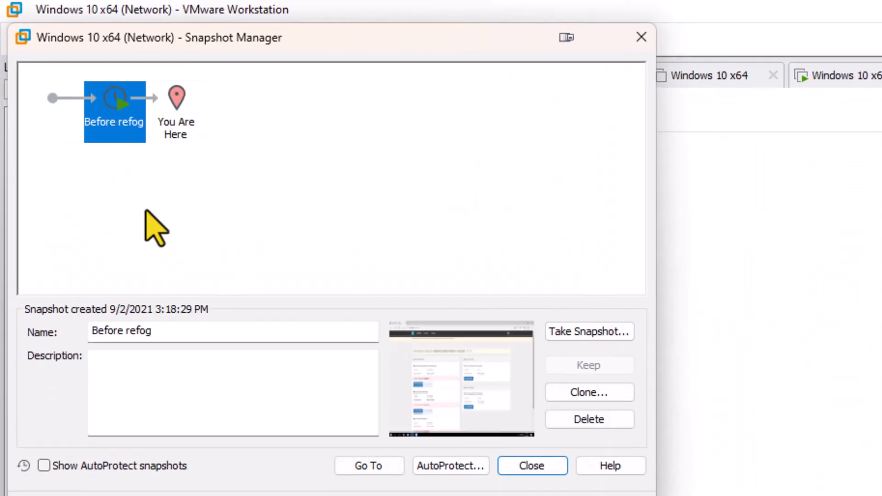
click(176, 98)
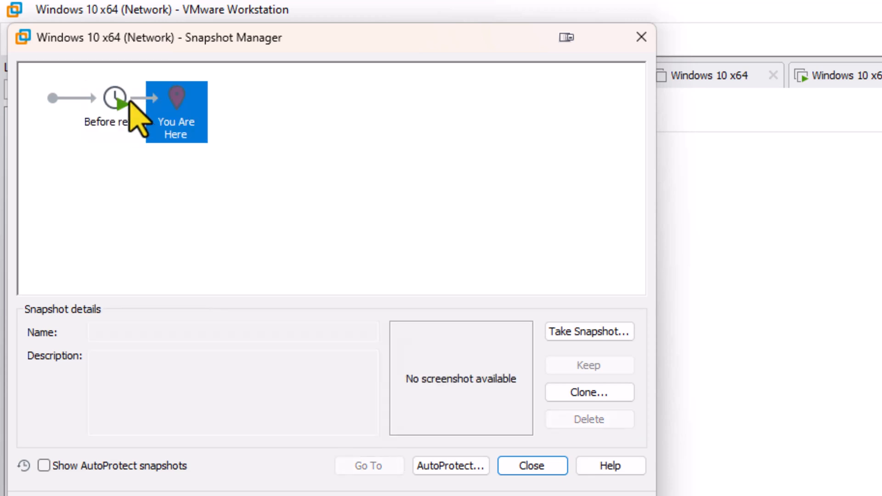
click(115, 98)
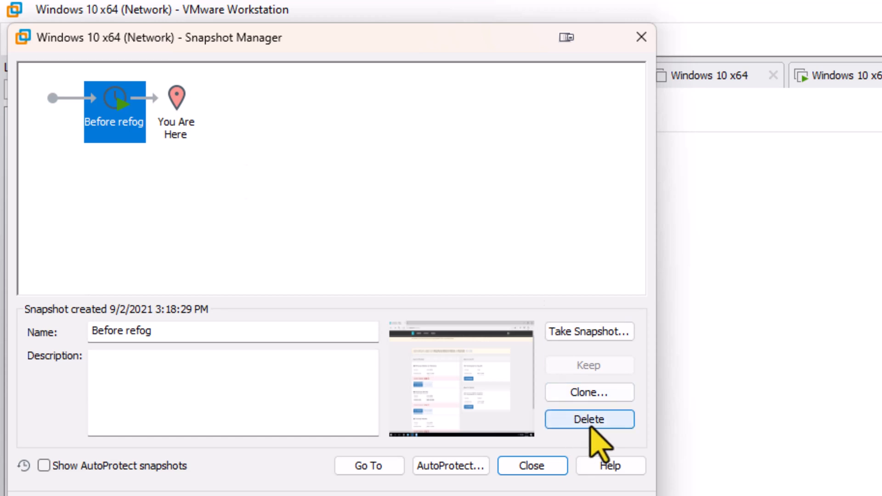
click(588, 418)
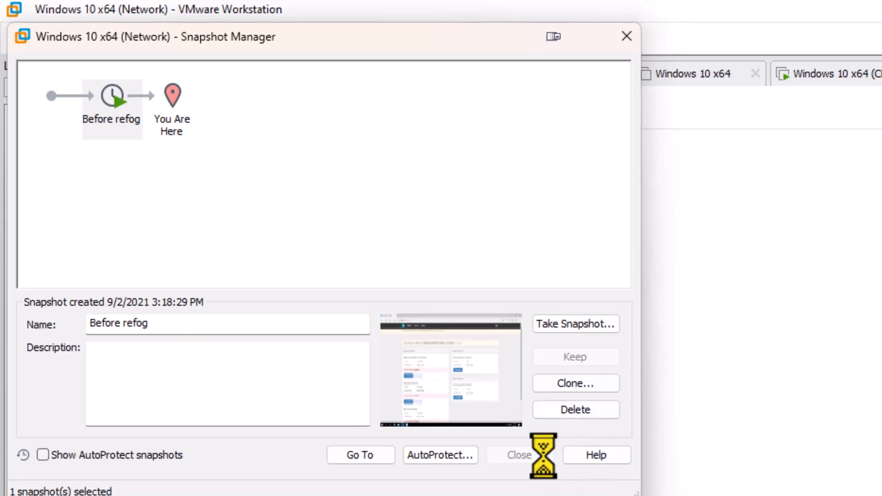
click(518, 454)
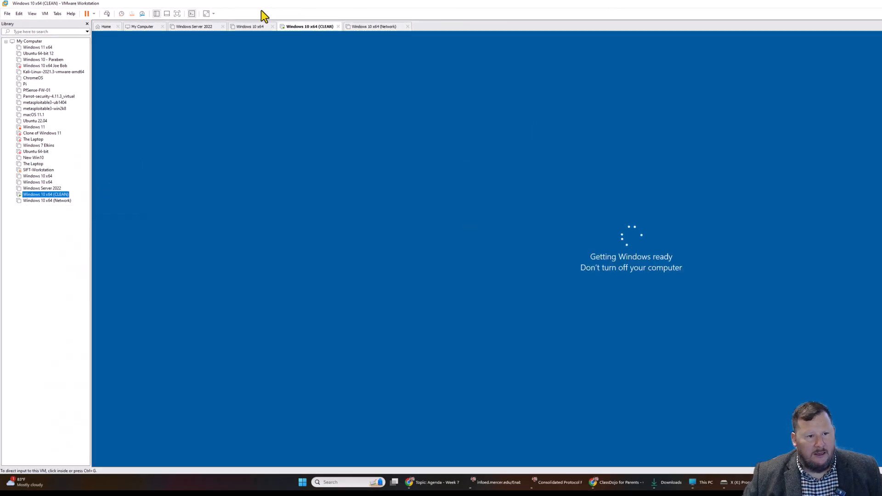
Step: Expand the Windows 10 x64 machine's 500 GB Hard Disk (NVMe), entering 501 GB as maximum size
click(47, 201)
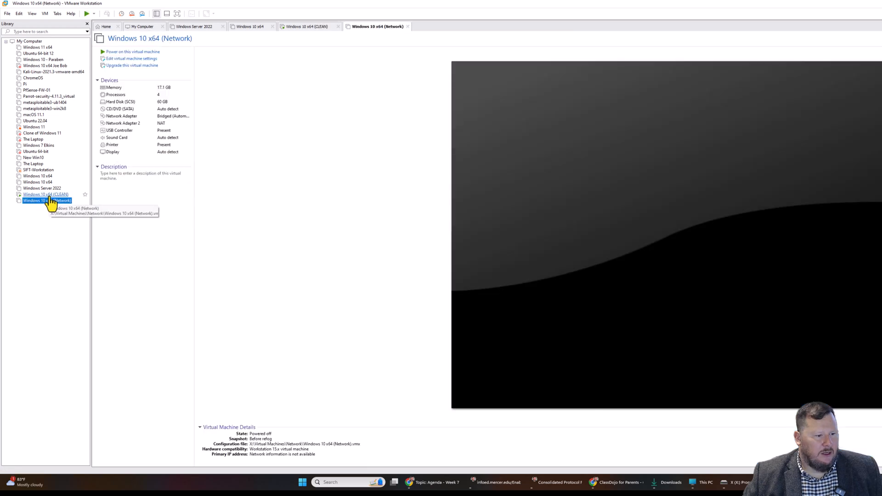
mouse_move(42, 187)
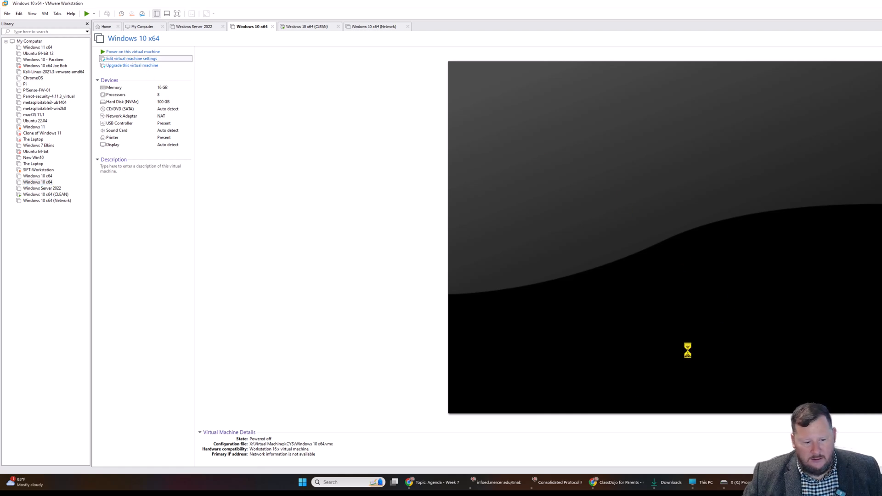
click(130, 58)
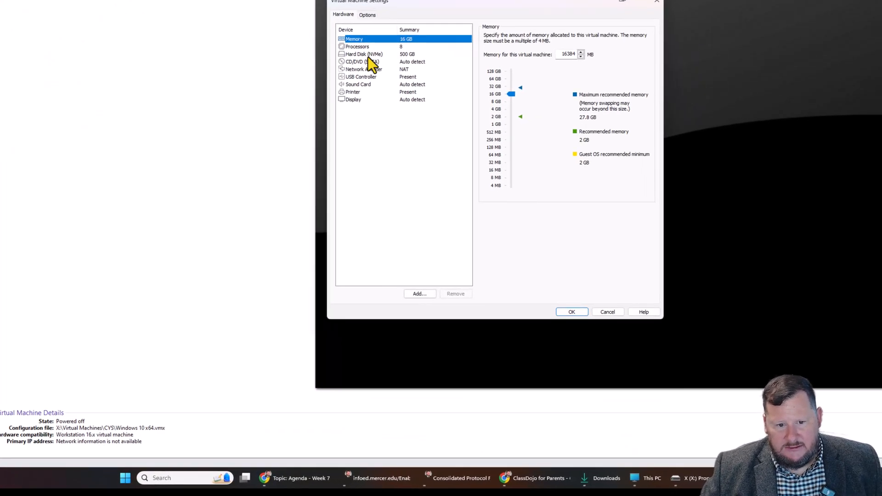
click(361, 54)
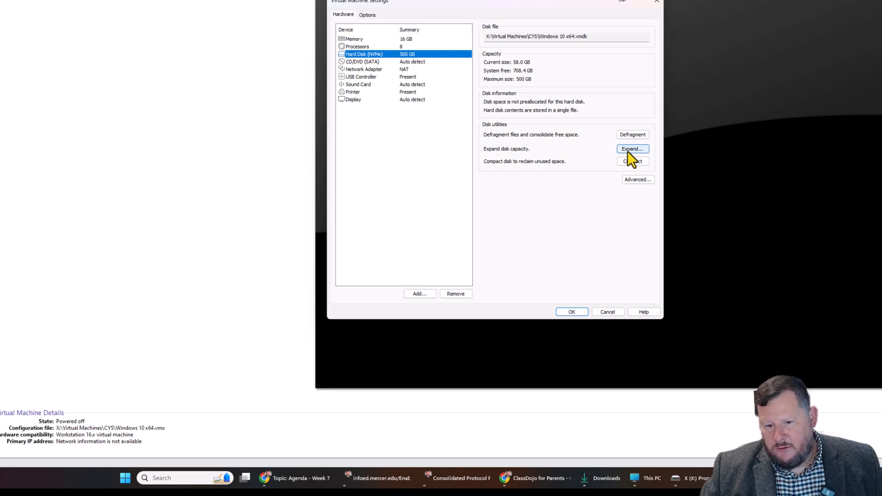
click(632, 148)
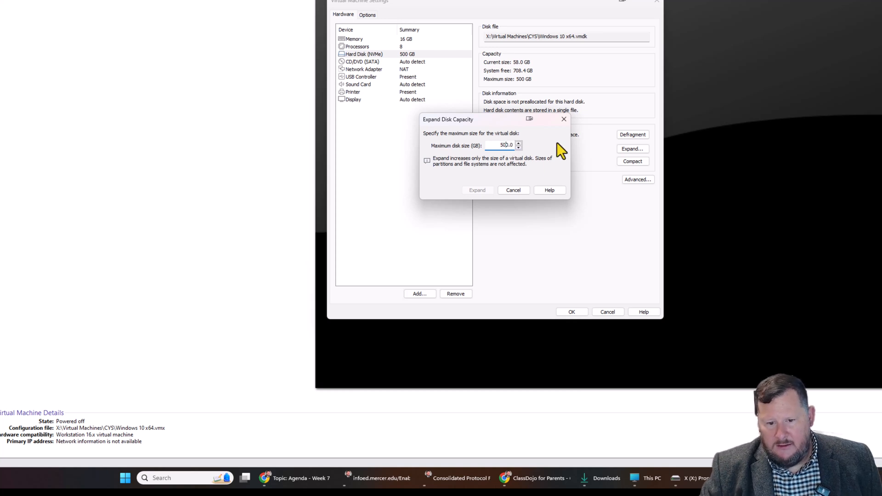
click(518, 143)
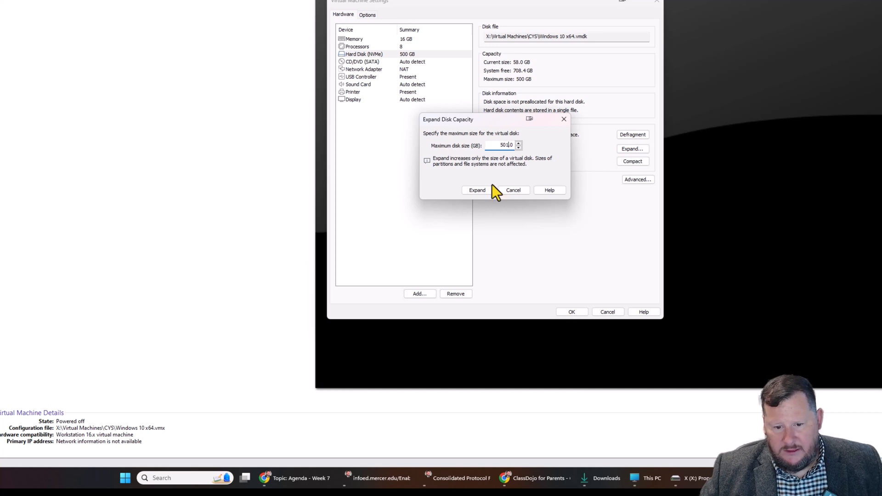
click(476, 190)
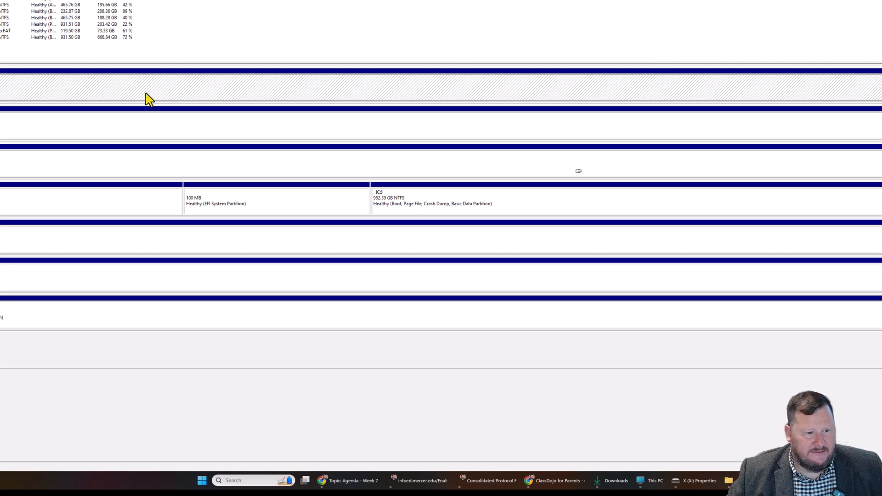
mouse_move(46, 114)
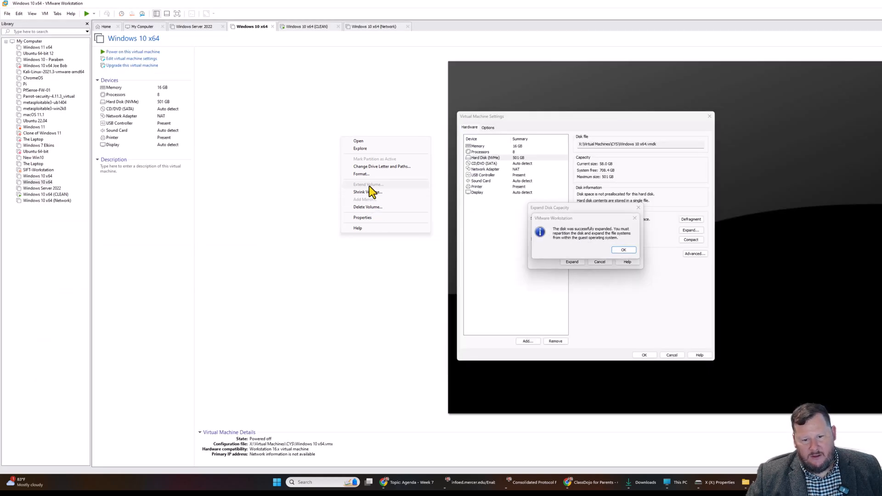
Step: Show the Samsung (E:) volume's context menu with Extend Volume greyed out
click(623, 249)
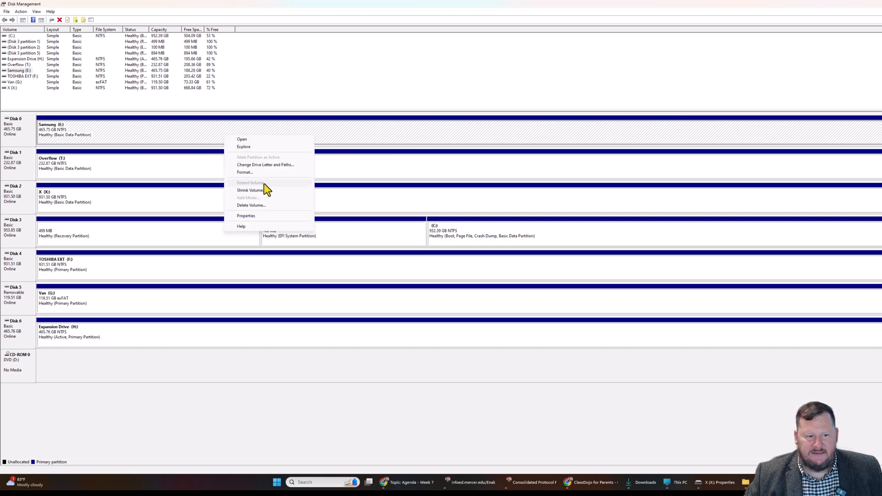
mouse_move(331, 276)
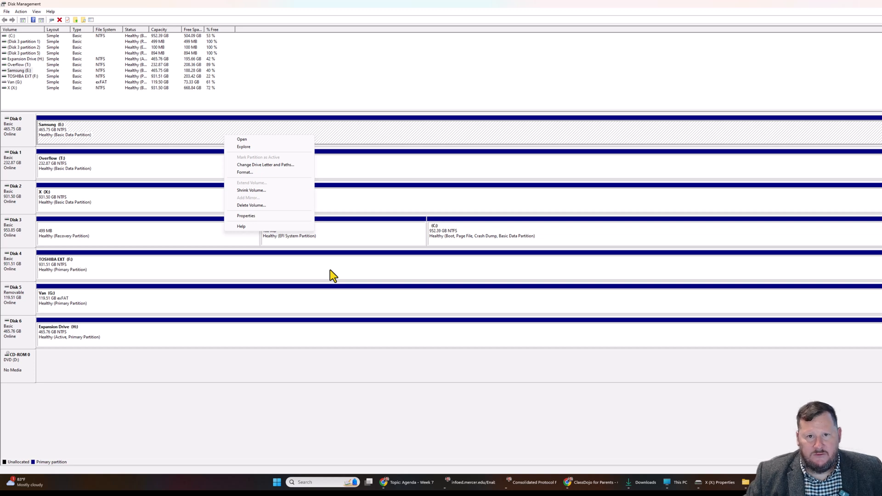